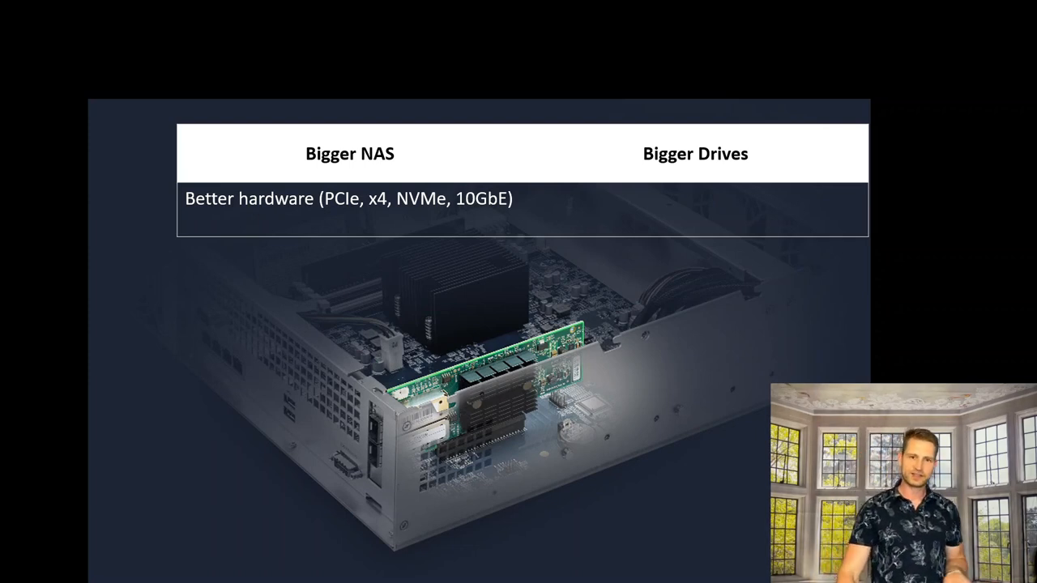
key("Right")
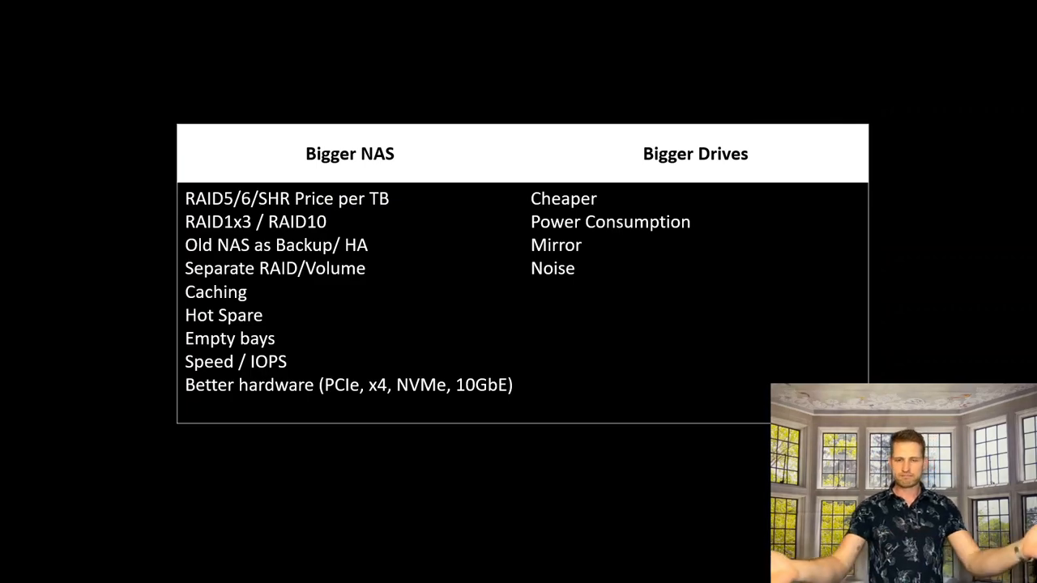